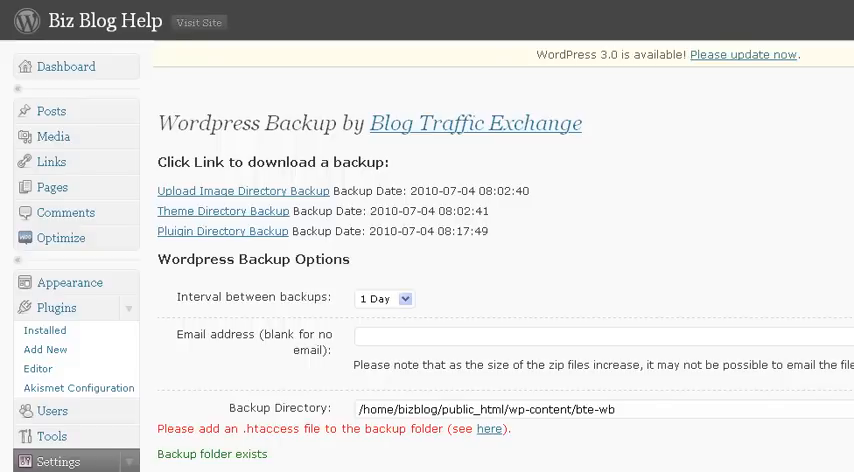
# Step: Open cPanel File Manager in the web root with hidden files shown
pyautogui.moveTo(287, 429); pyautogui.dragTo(515, 429)
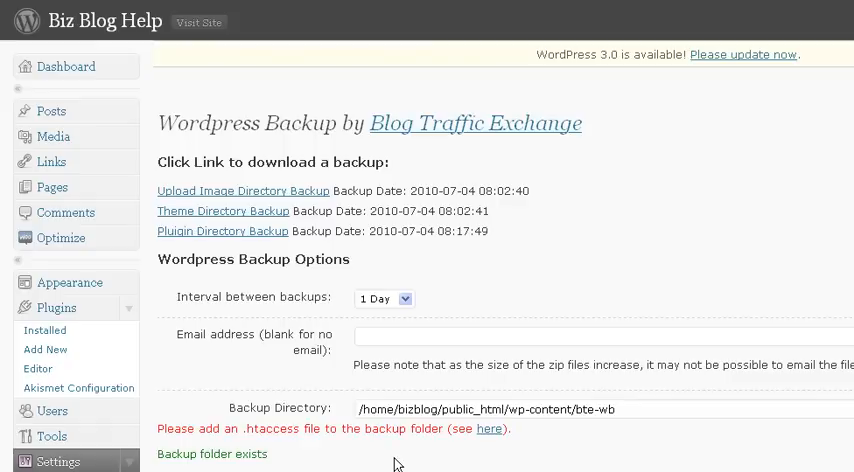
pyautogui.moveTo(157, 130)
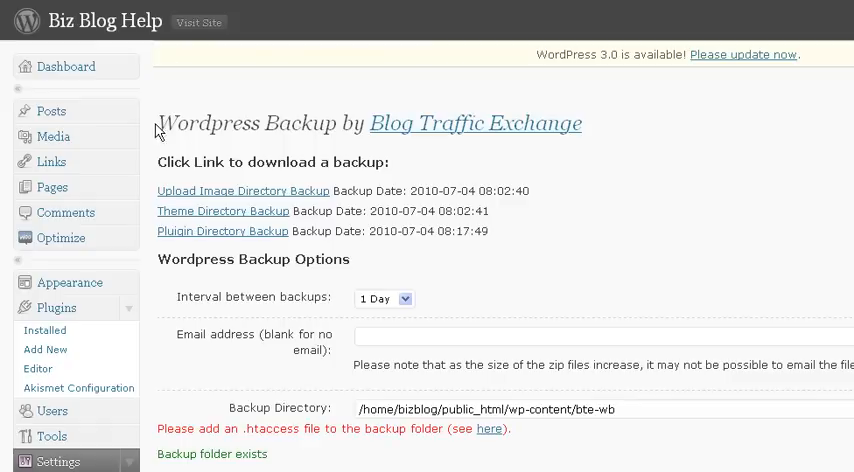
pyautogui.moveTo(165, 143)
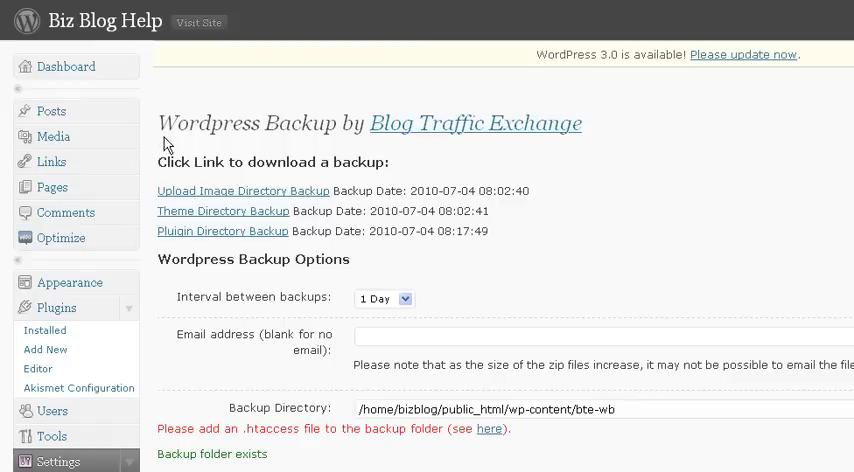
pyautogui.moveTo(440, 155)
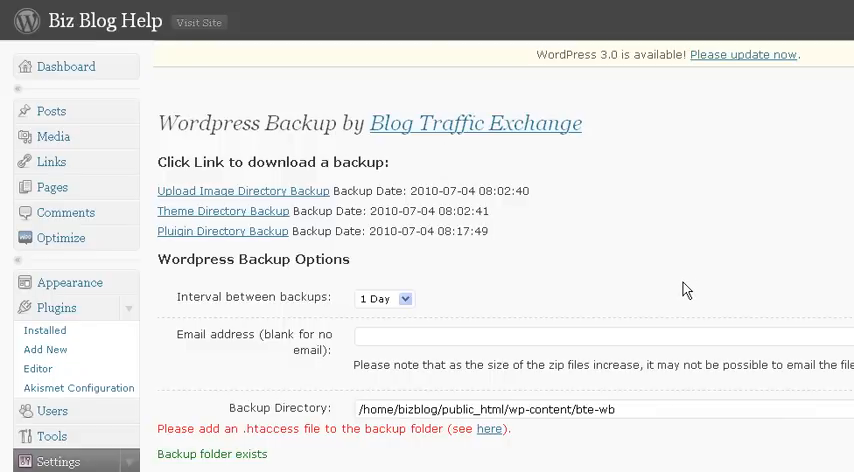
pyautogui.moveTo(671, 248)
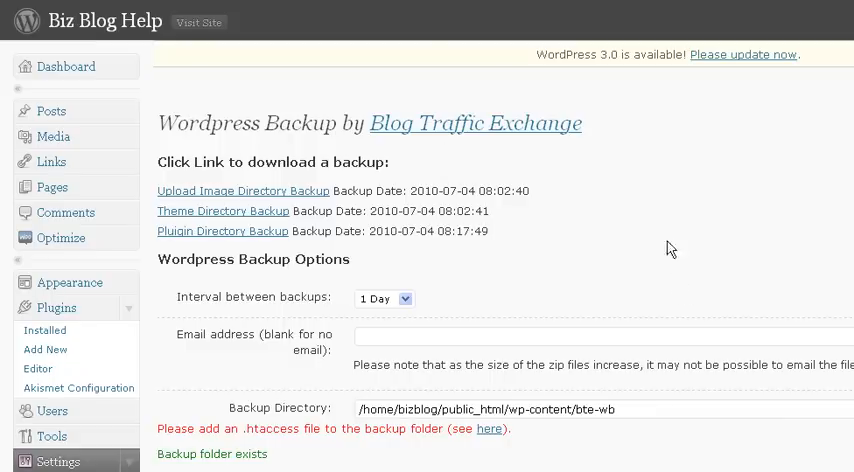
pyautogui.moveTo(678, 222)
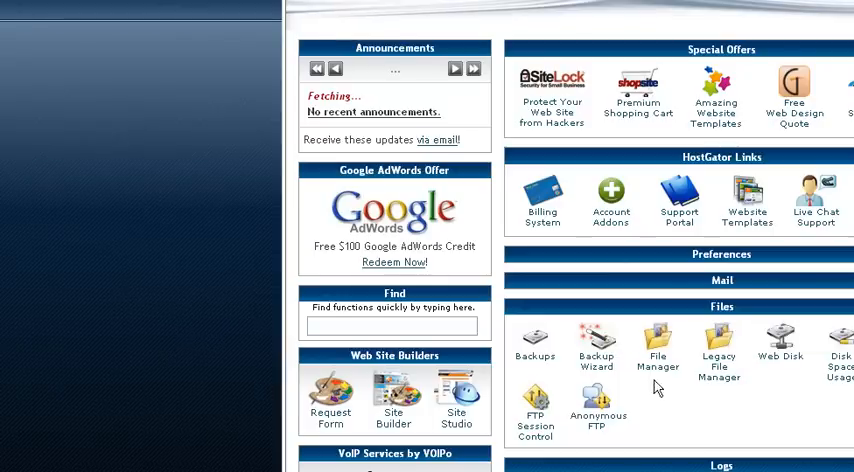
pyautogui.click(657, 340)
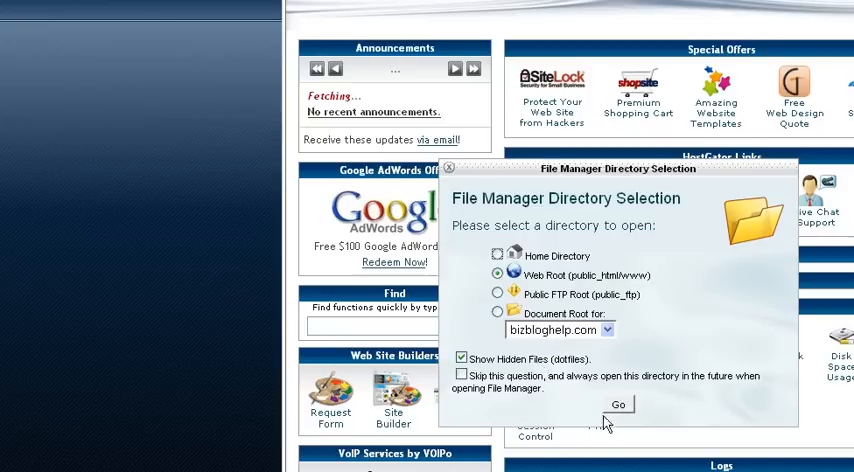
pyautogui.click(617, 404)
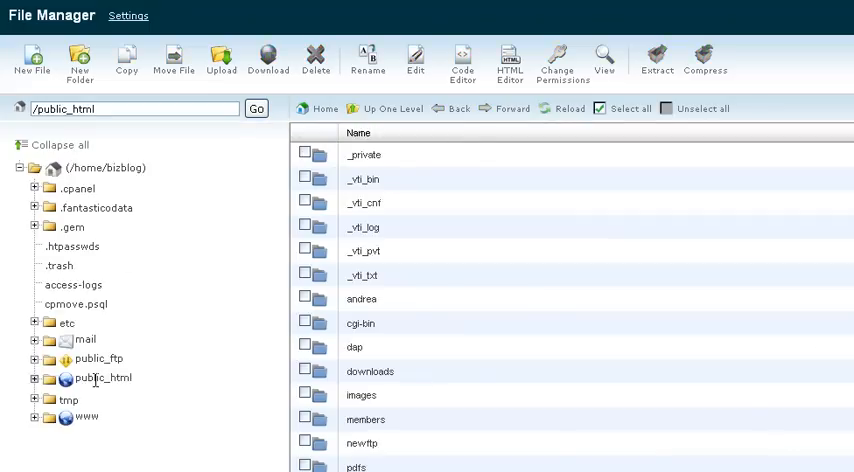
# Step: Navigate to public_html/wp-content/bte-wb to view plugins.zip, themes.zip and uploads.zip
pyautogui.click(34, 378)
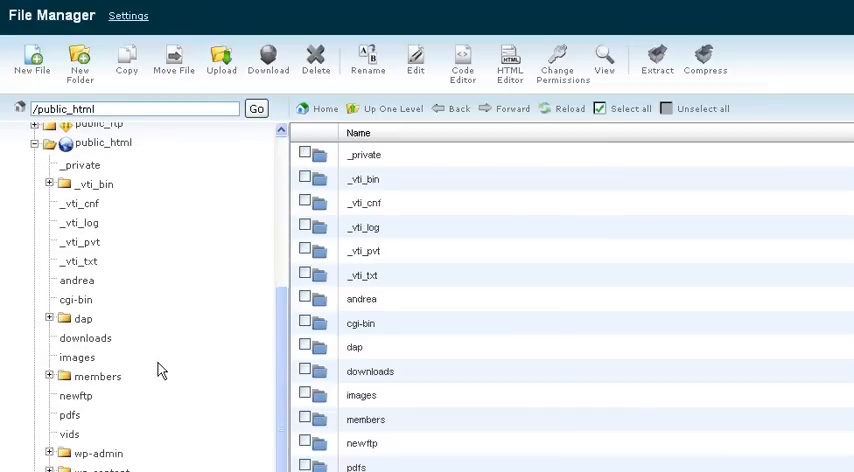
pyautogui.moveTo(250, 355)
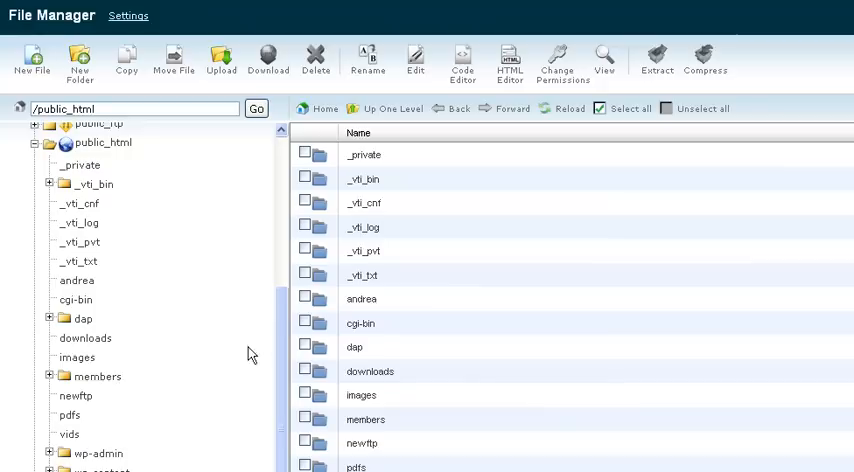
pyautogui.scroll(-3)
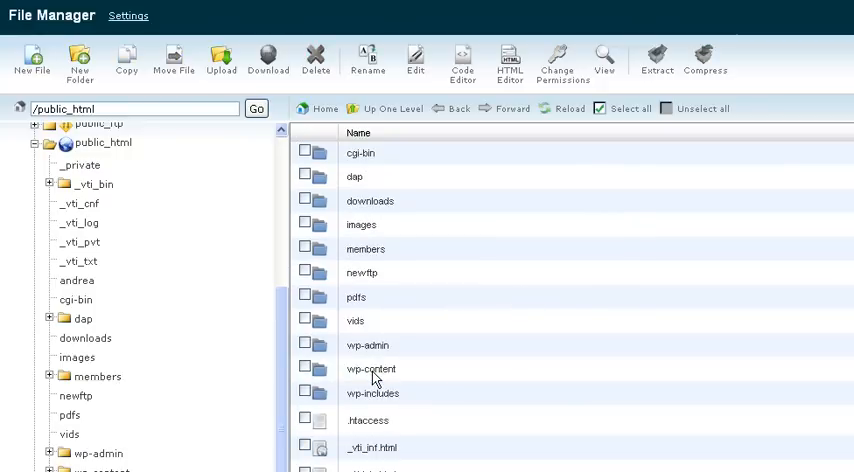
pyautogui.doubleClick(371, 369)
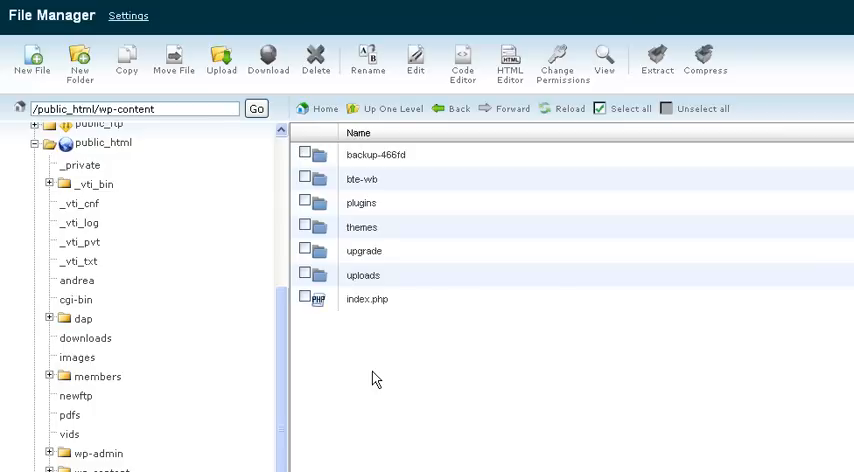
pyautogui.moveTo(362, 190)
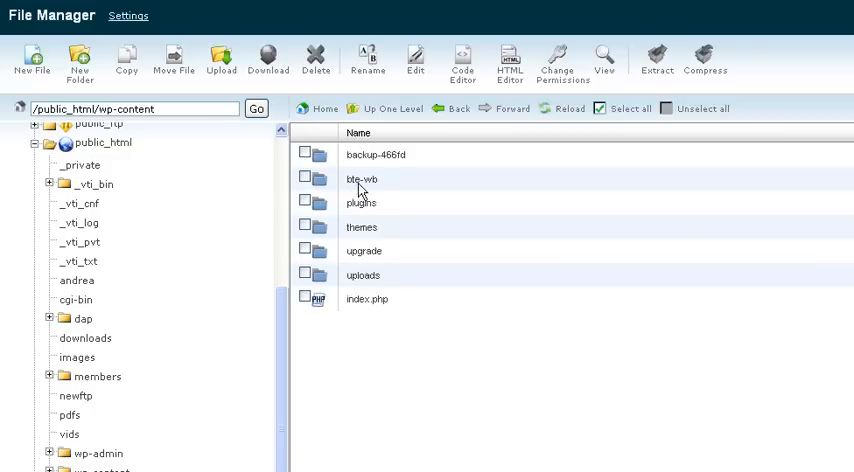
pyautogui.moveTo(362, 190)
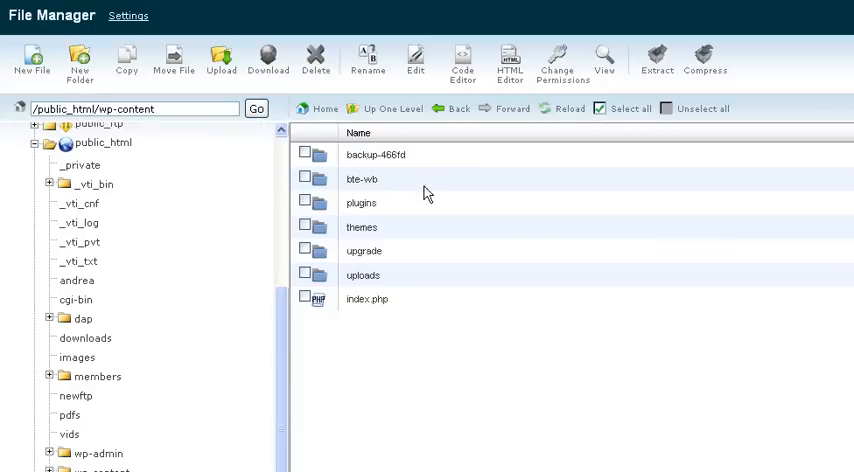
pyautogui.doubleClick(362, 179)
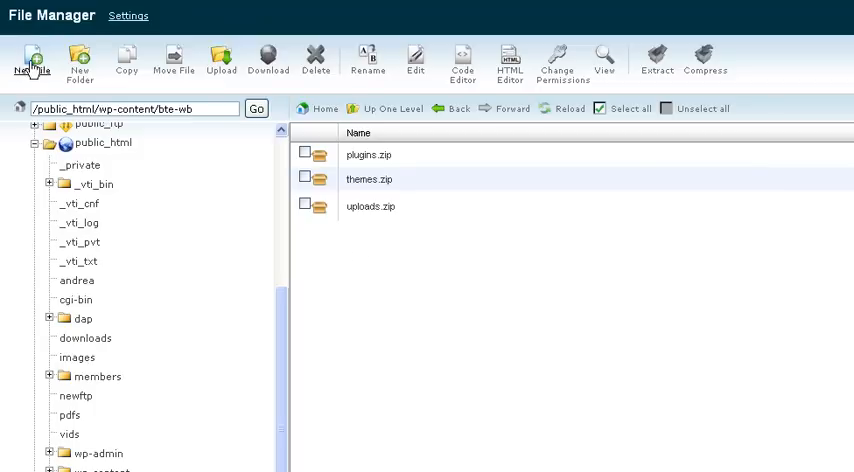
# Step: Create a new empty file named .htaccess in the bte-wb folder
pyautogui.click(31, 60)
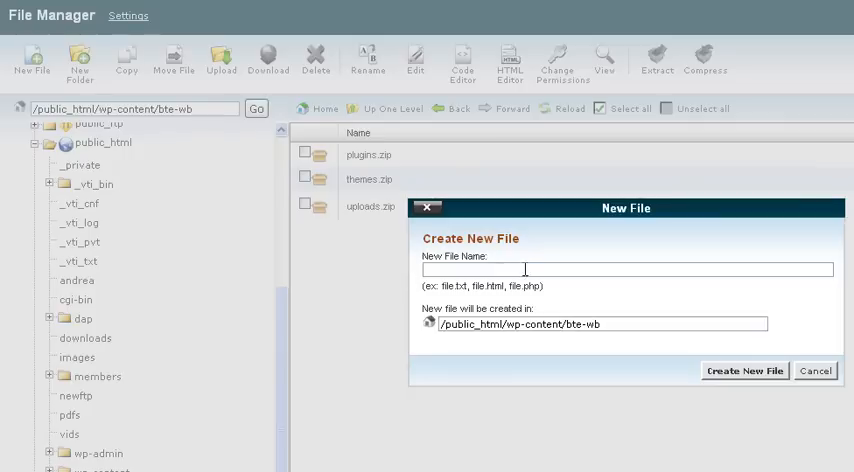
pyautogui.write('.')
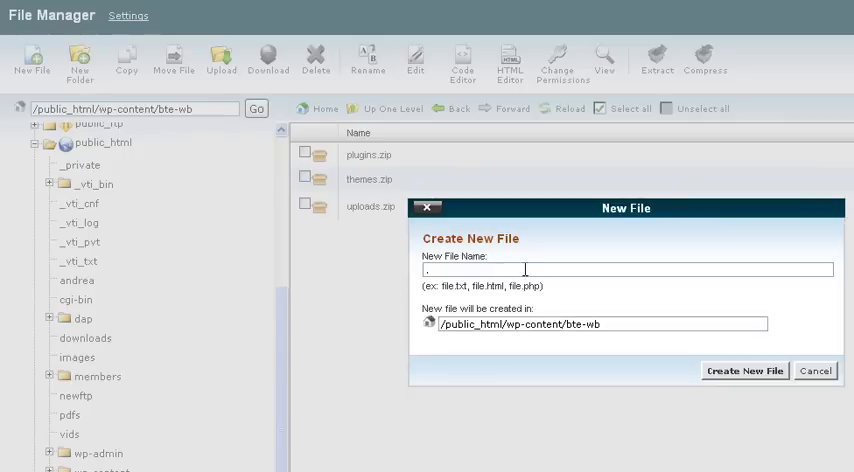
pyautogui.write('.htaccess')
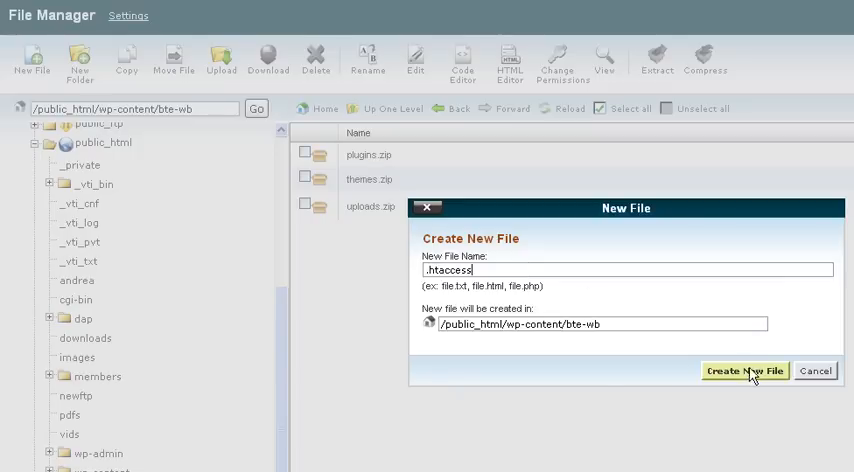
pyautogui.click(745, 371)
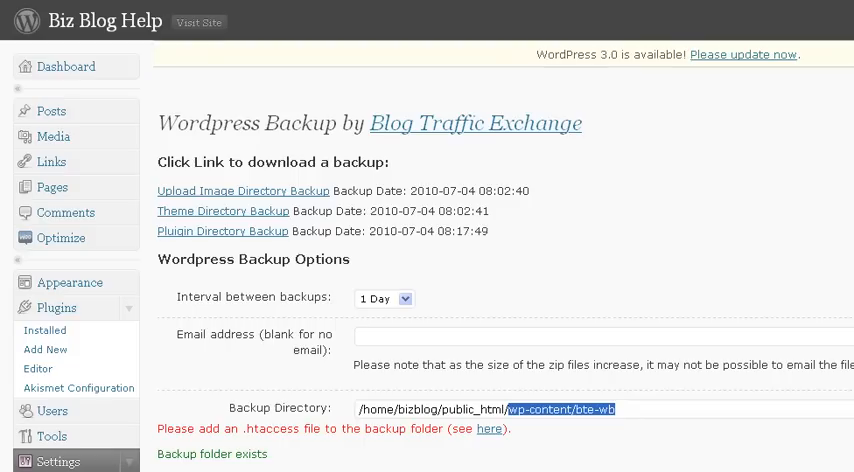
# Step: Update the WordPress Backup options and confirm the backup folder now shows writable
pyautogui.scroll(-3)
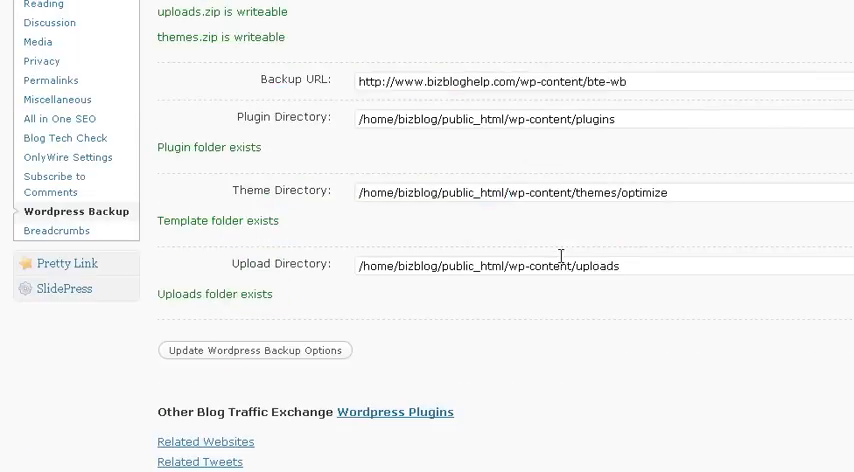
pyautogui.click(255, 350)
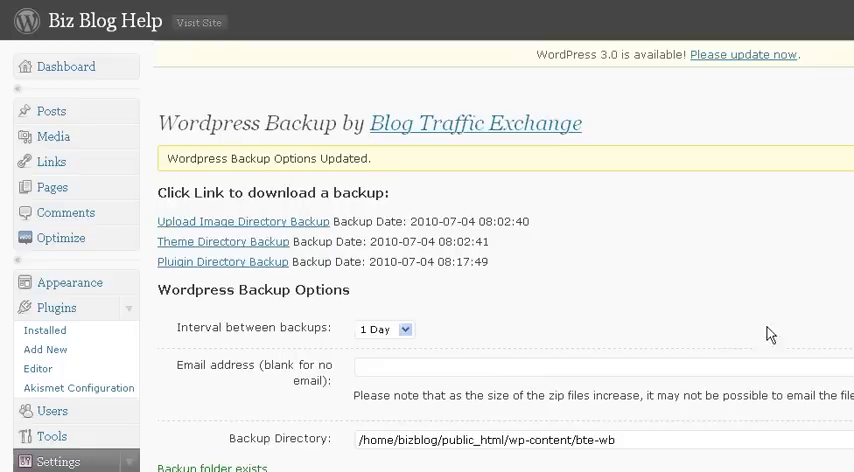
pyautogui.scroll(-3)
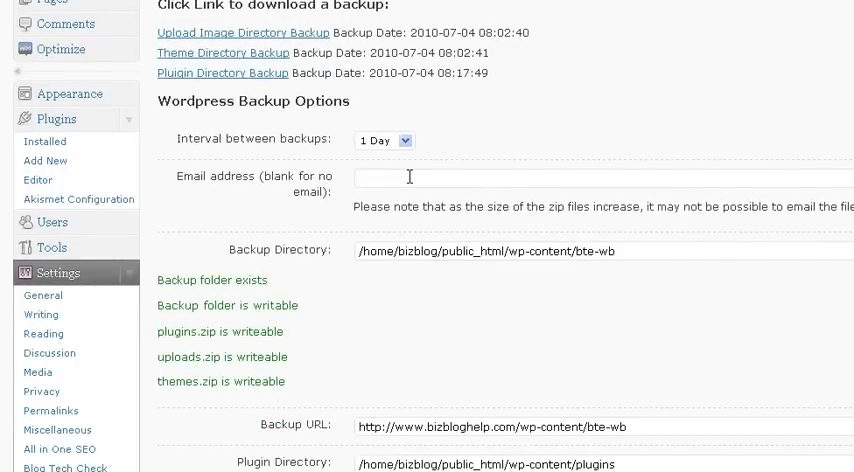
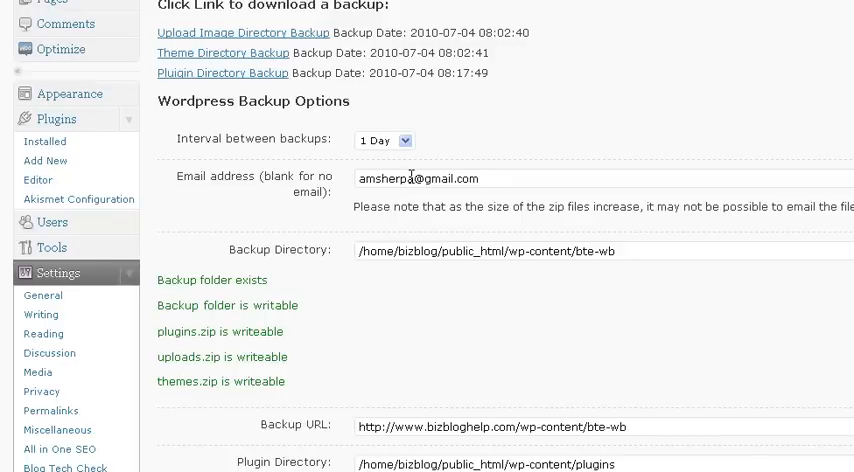
pyautogui.doubleClick(383, 178)
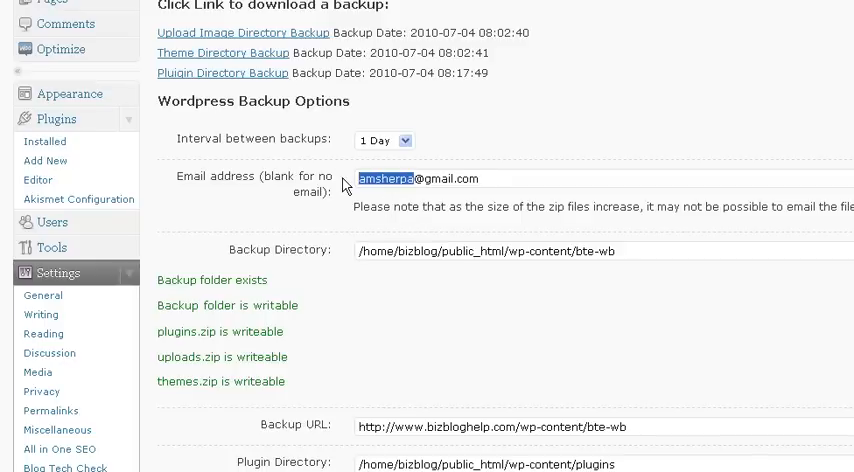
pyautogui.moveTo(156, 63)
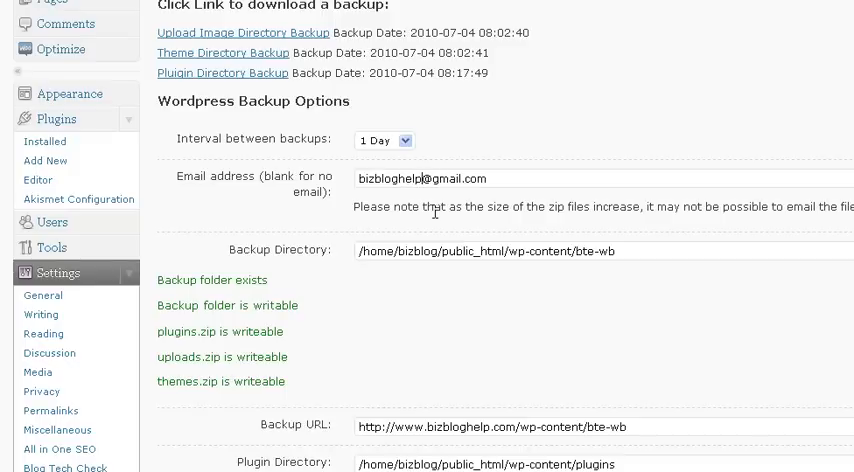
pyautogui.click(485, 183)
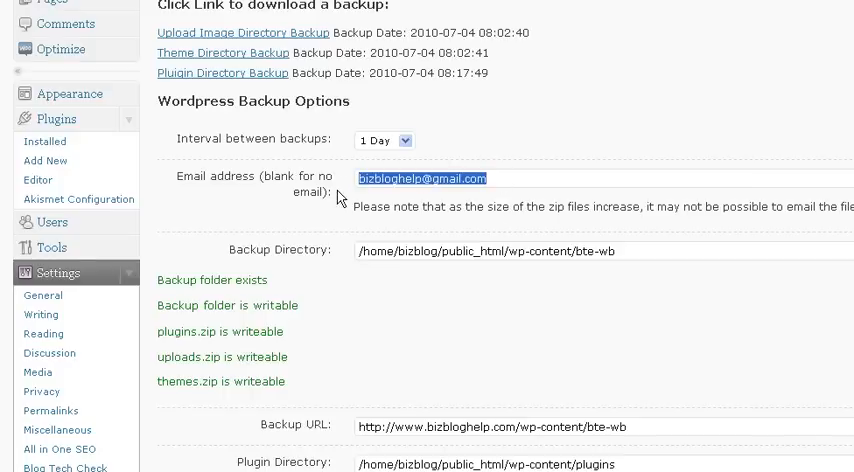
# Step: Save the WordPress Backup options with the new email address
pyautogui.scroll(-3)
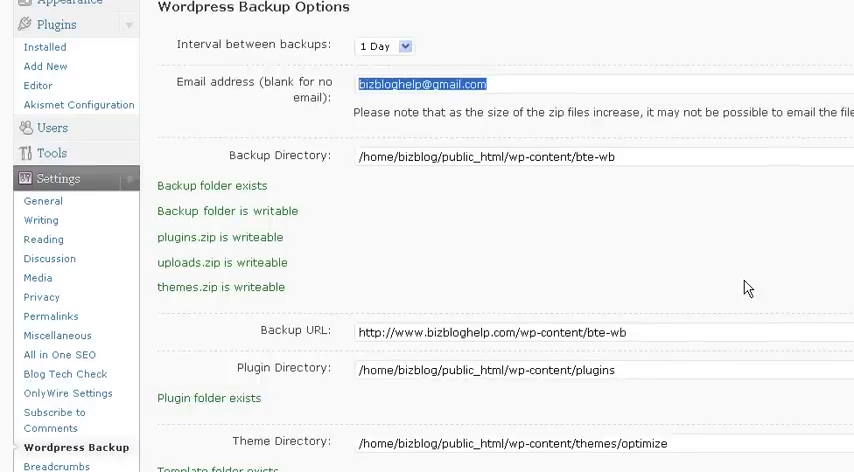
pyautogui.scroll(-3)
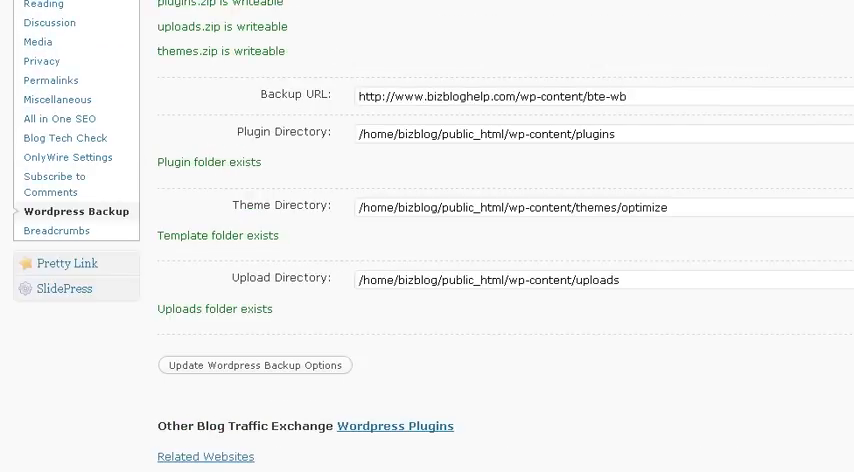
pyautogui.click(254, 365)
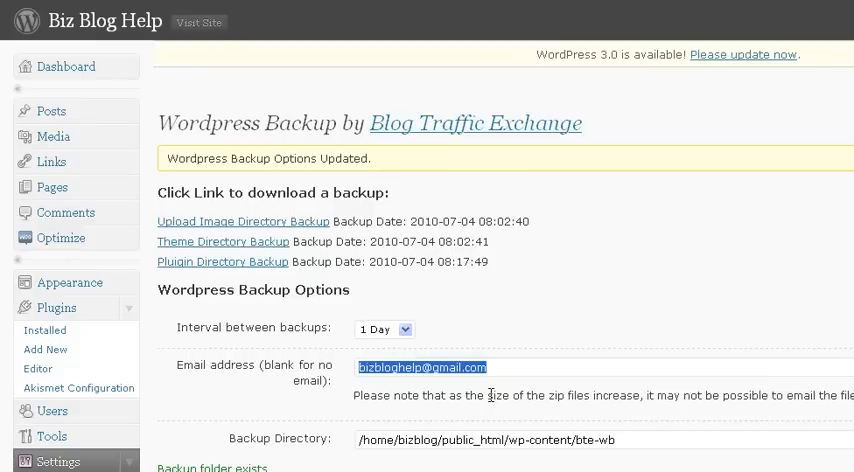
pyautogui.scroll(-3)
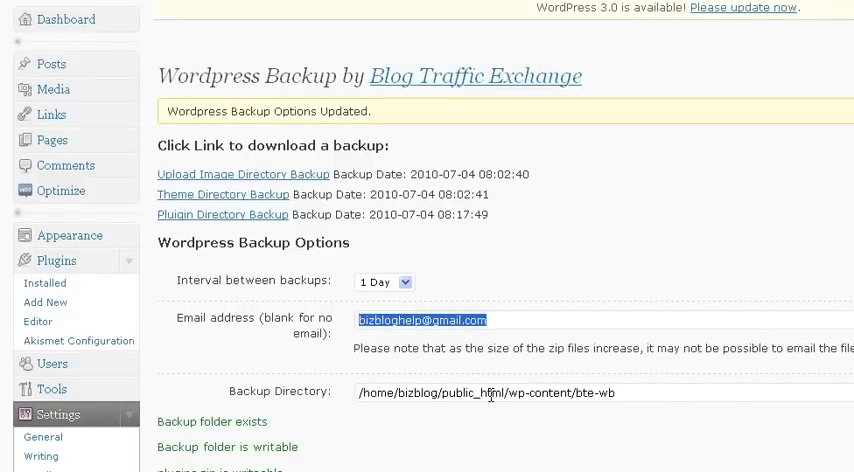